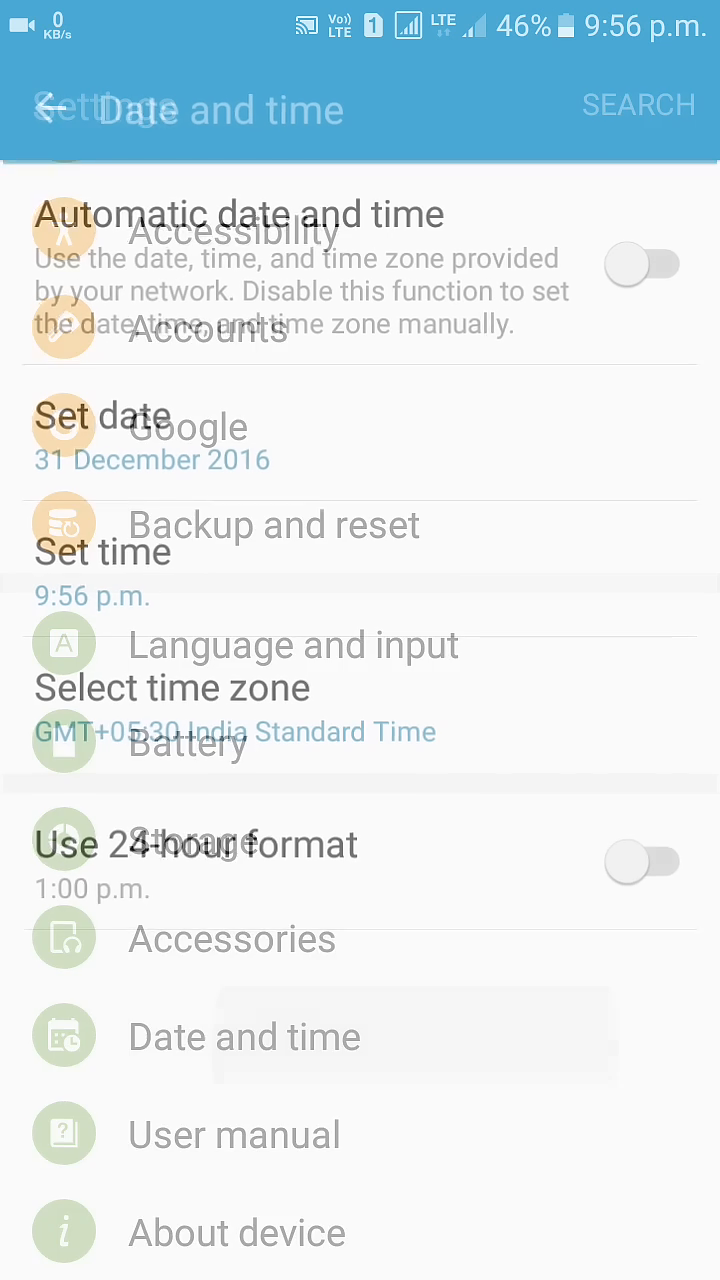
Step: Switch Automatic date and time back on, replacing the manual 31 December 2016 date
{"action": "left_click", "coordinate": [643, 261]}
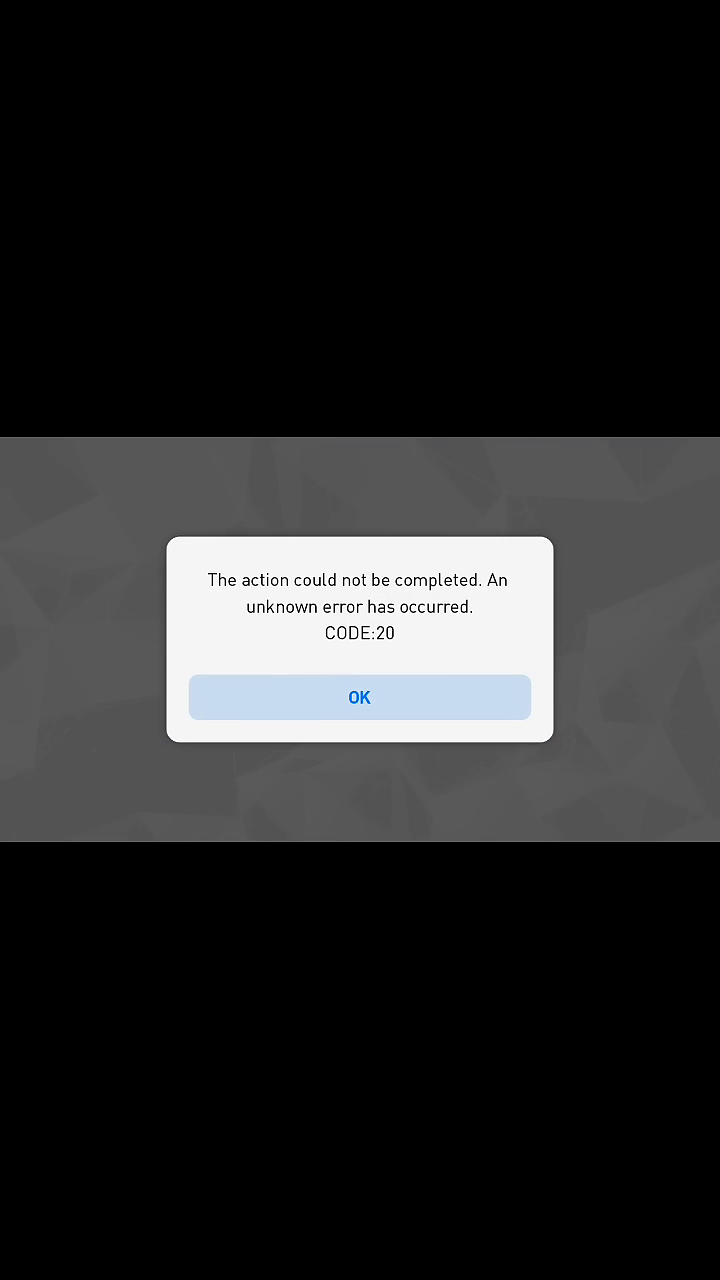
Step: Dismiss PES 2017's CODE:20 unknown error message with OK
{"action": "left_click", "coordinate": [359, 697]}
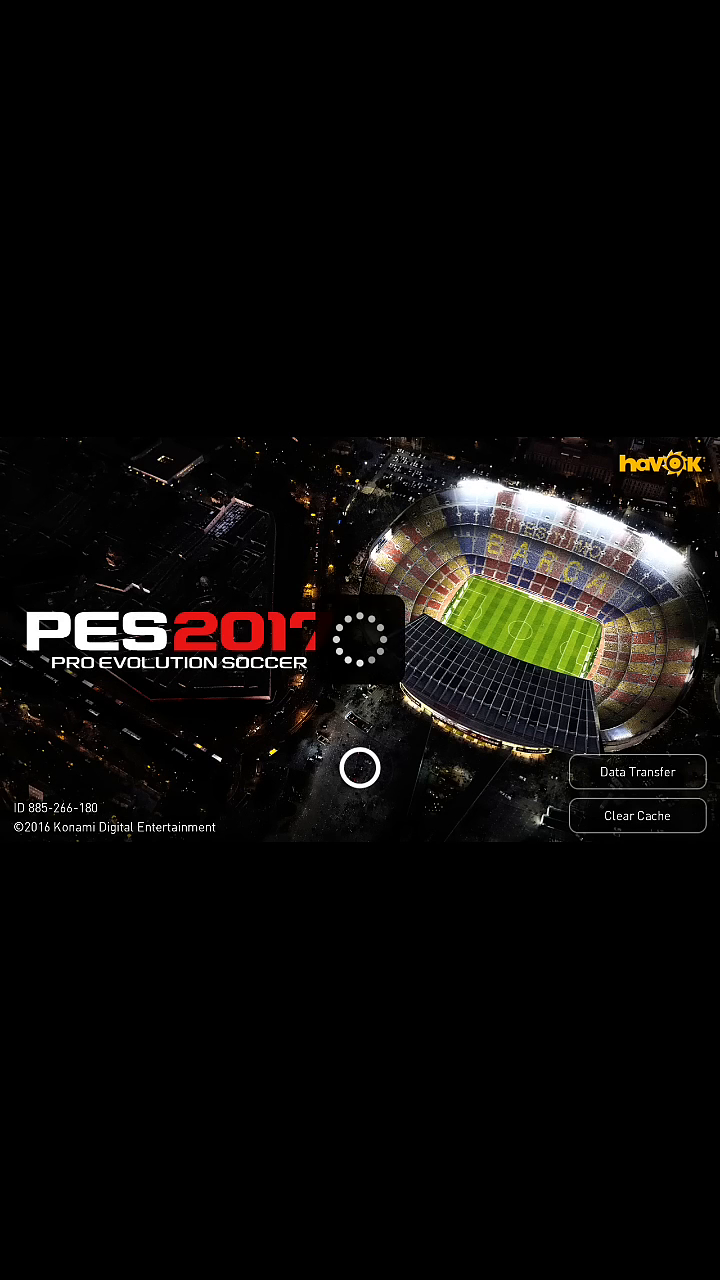